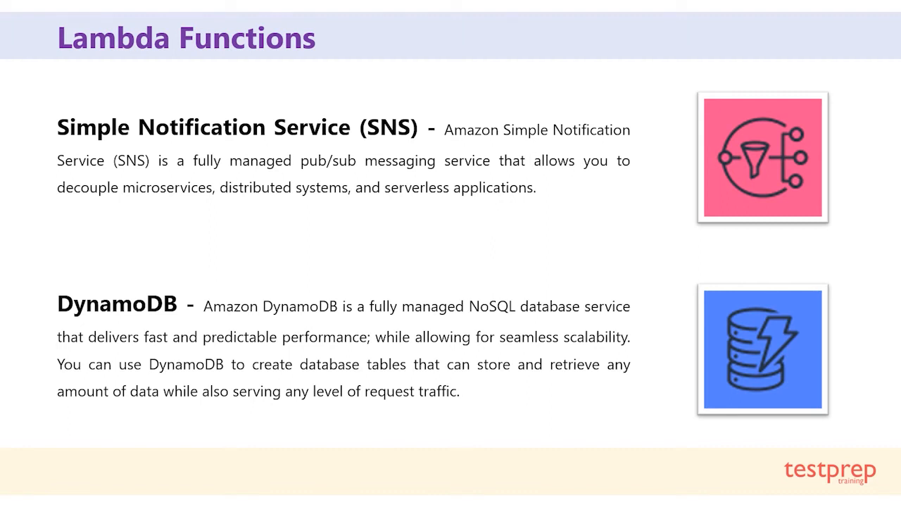
pyautogui.scroll(-3)
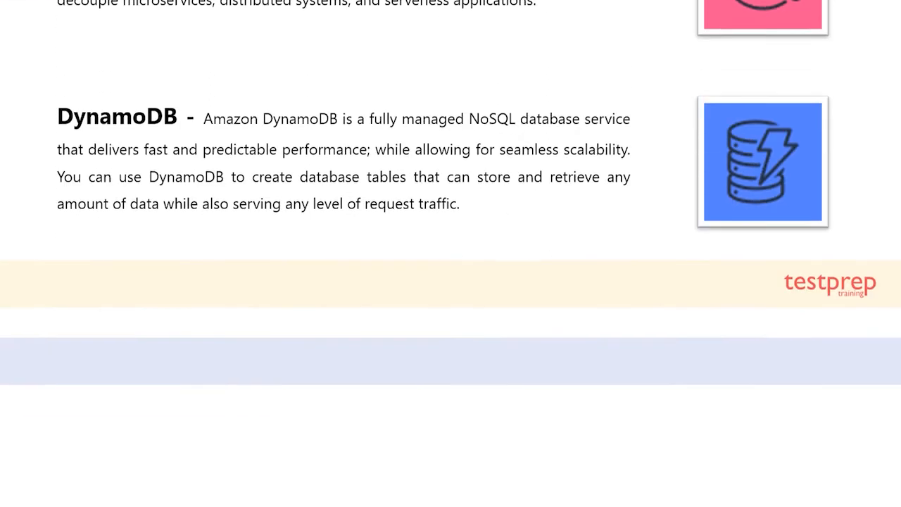
pyautogui.scroll(-3)
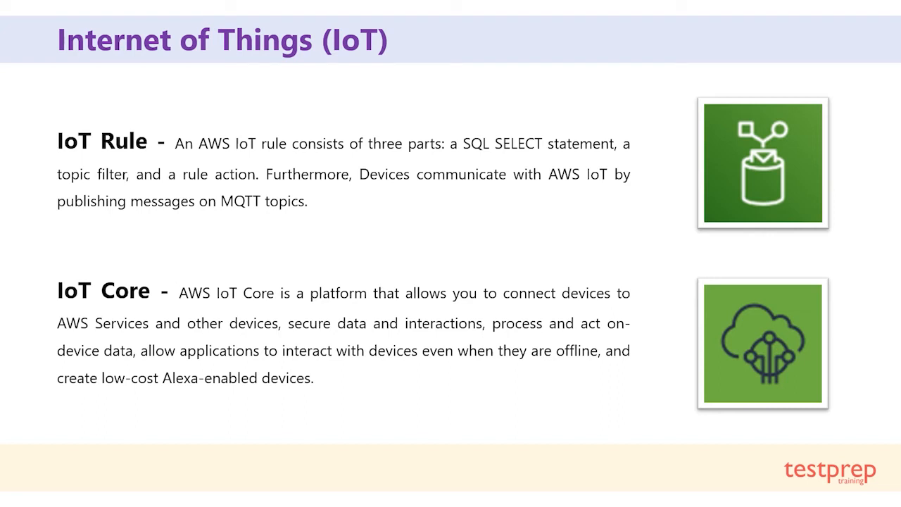
pyautogui.scroll(-3)
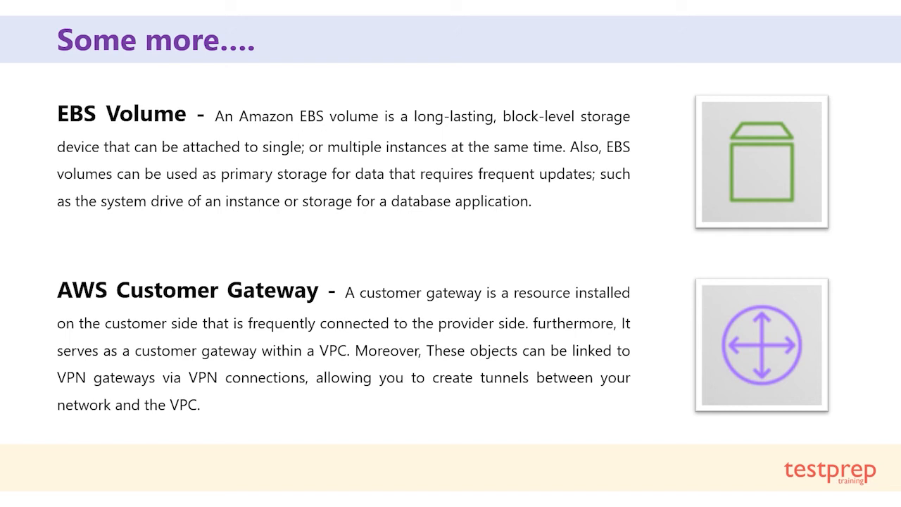
pyautogui.scroll(-3)
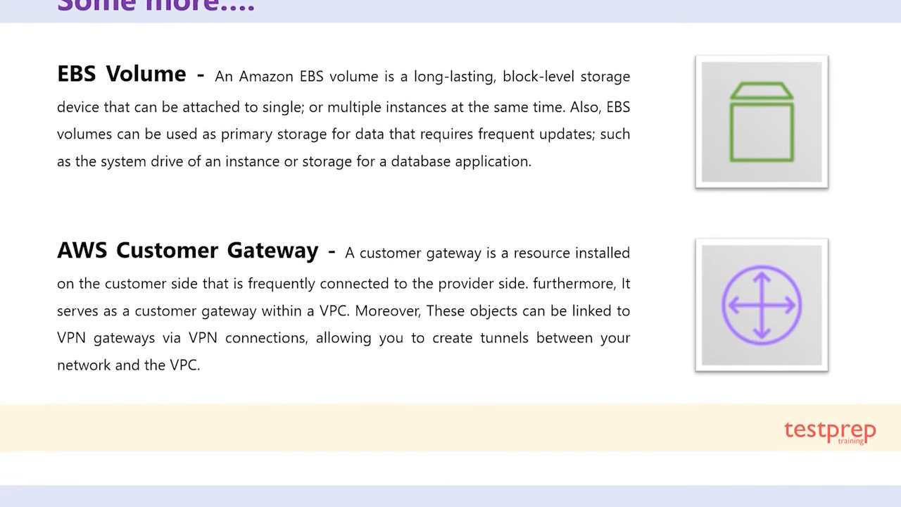